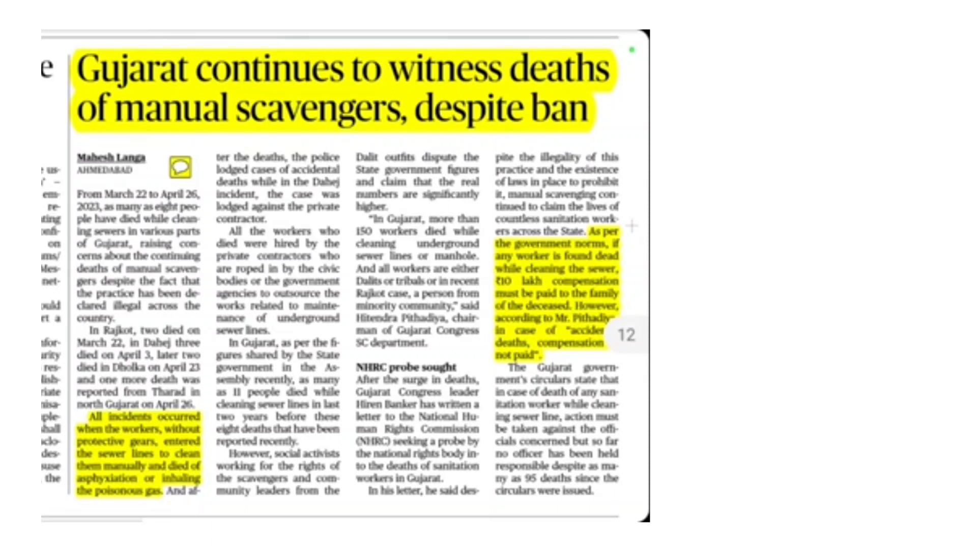
Draw a red underline beneath 'manual scavengers' in the Gujarat sewer deaths headline
left_click_drag(156, 131, 358, 125)
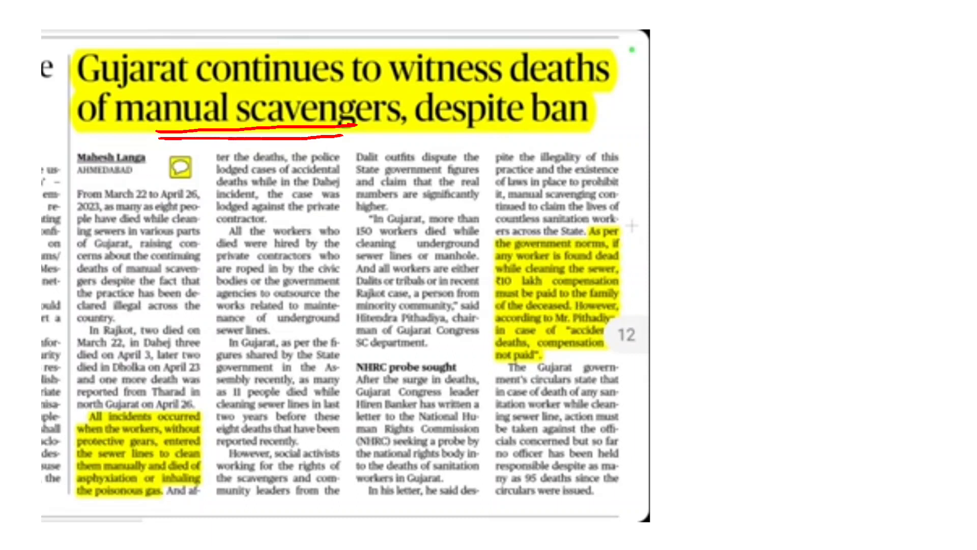
left_click_drag(349, 125, 392, 131)
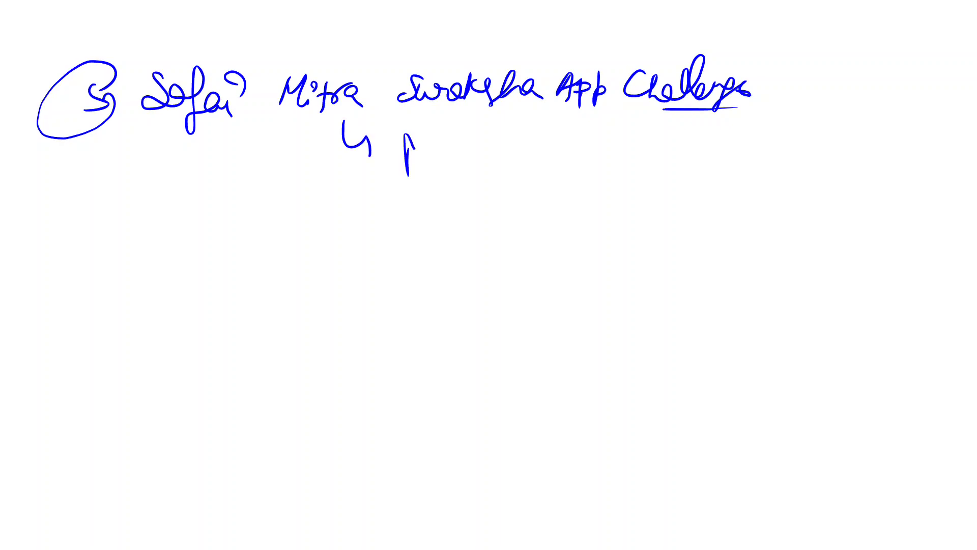
Handwrite 'MoHUA' and 'World toilet day - 19 Nov 2020' under the Safai Mitra heading
type("MoM")
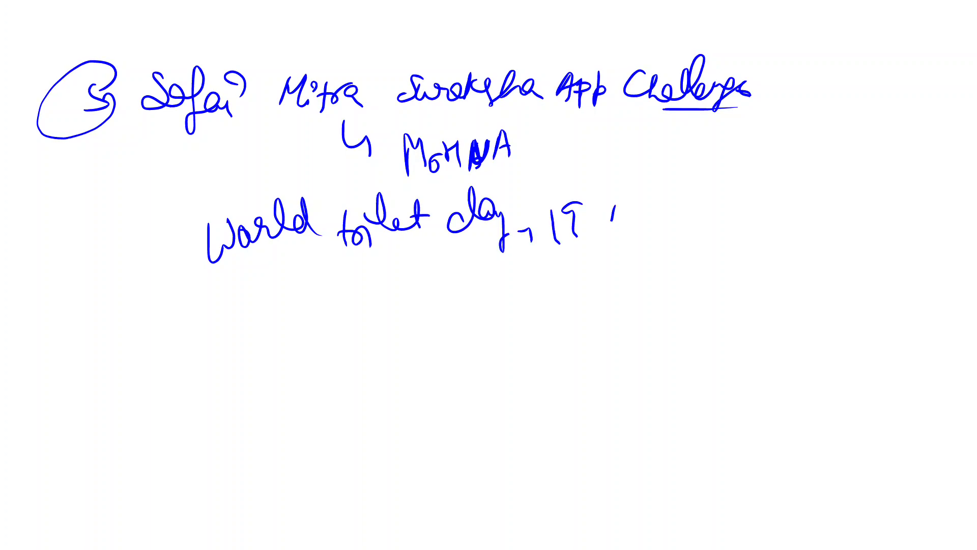
type("Nov 202")
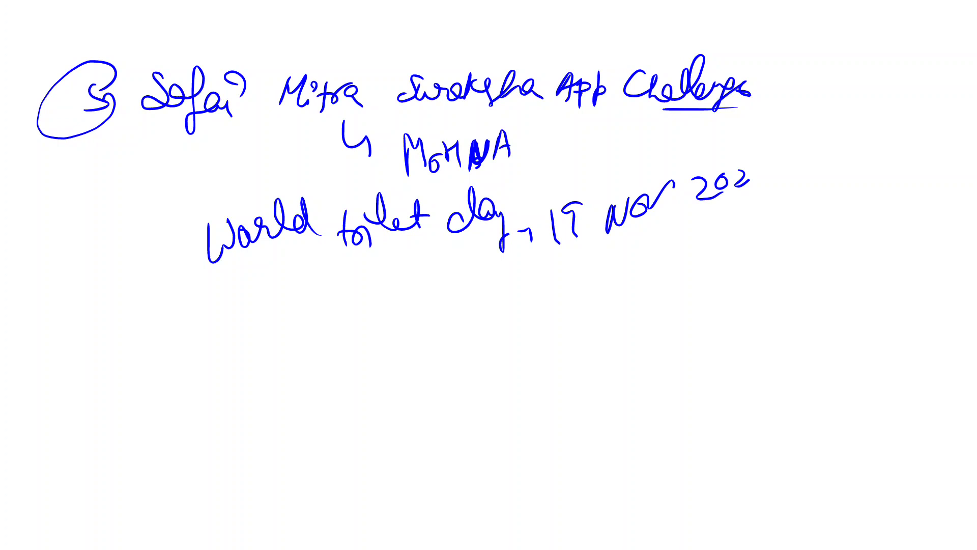
type("0")
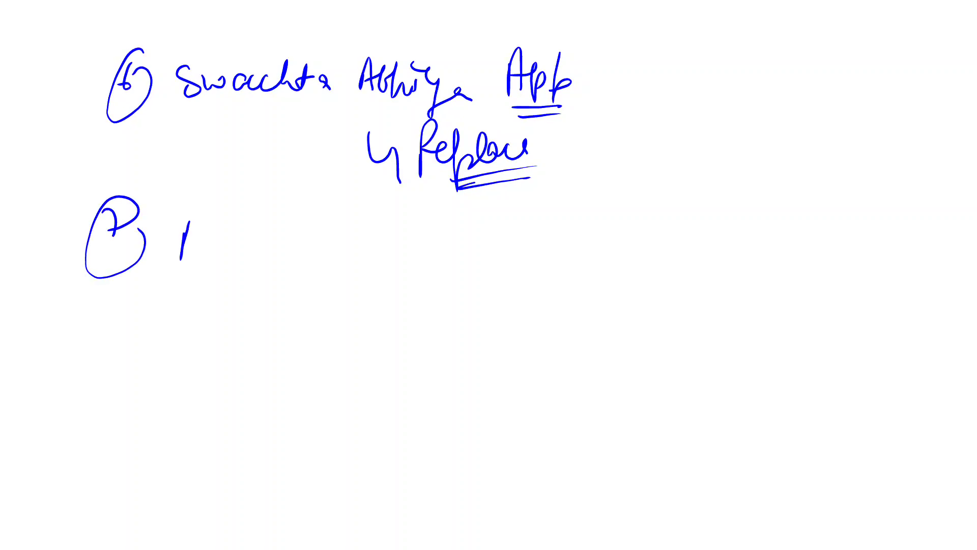
Write and underline '7 NAMASTE', then 'National Action plan for' beneath it
type("NAMI")
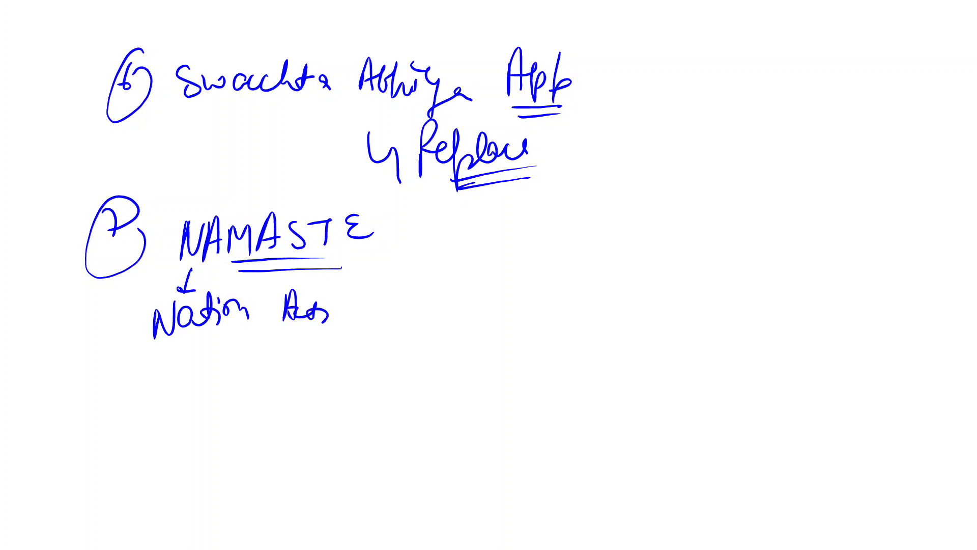
type("plan for")
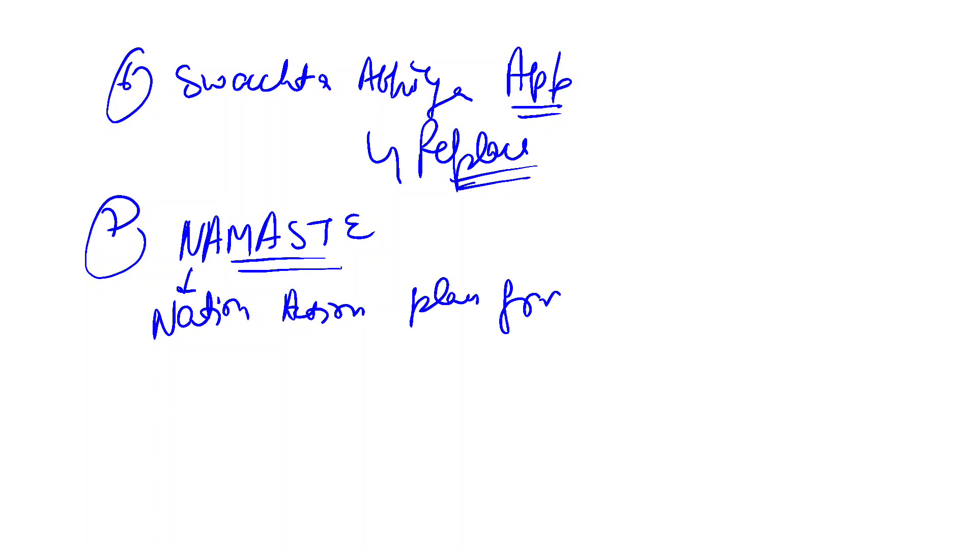